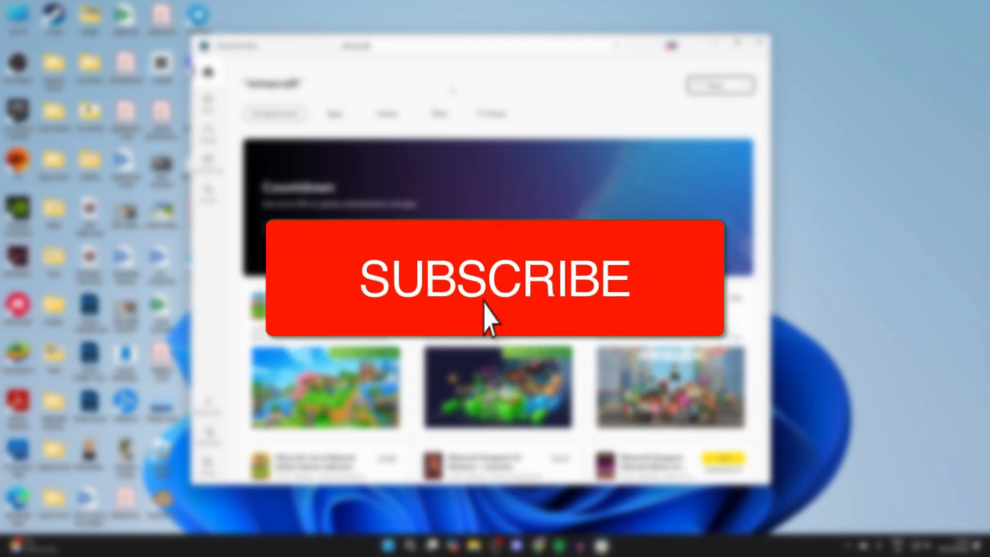
Step: Close the Store, search 'micro', and show Microsoft Store's context menu
{"action": "left_click", "coordinate": [495, 278]}
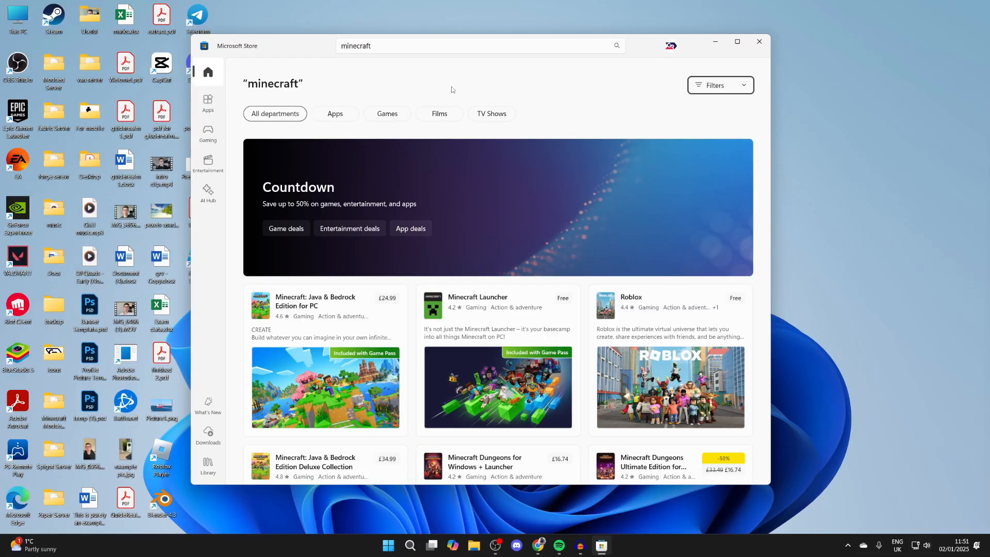
{"action": "mouse_move", "coordinate": [638, 51]}
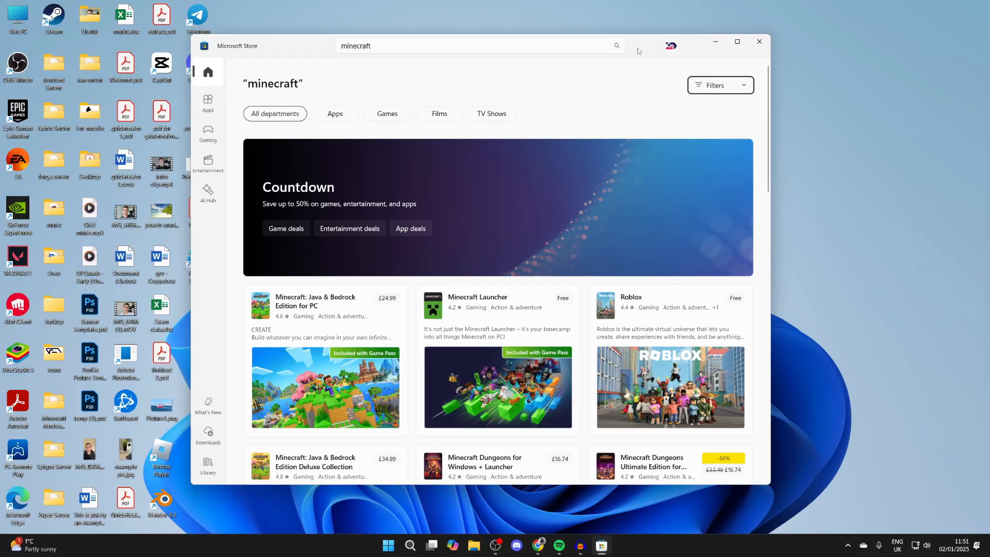
{"action": "mouse_move", "coordinate": [759, 42]}
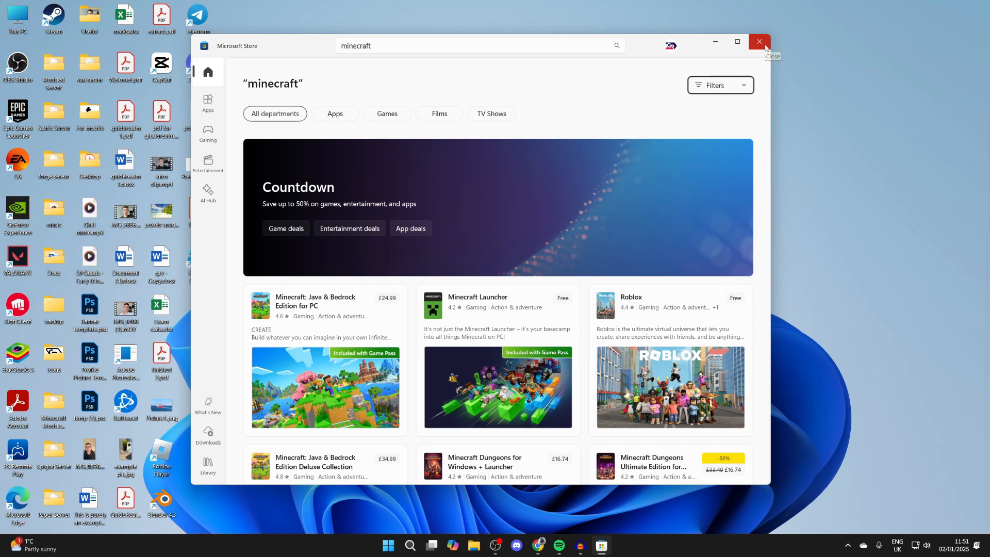
{"action": "left_click", "coordinate": [759, 42]}
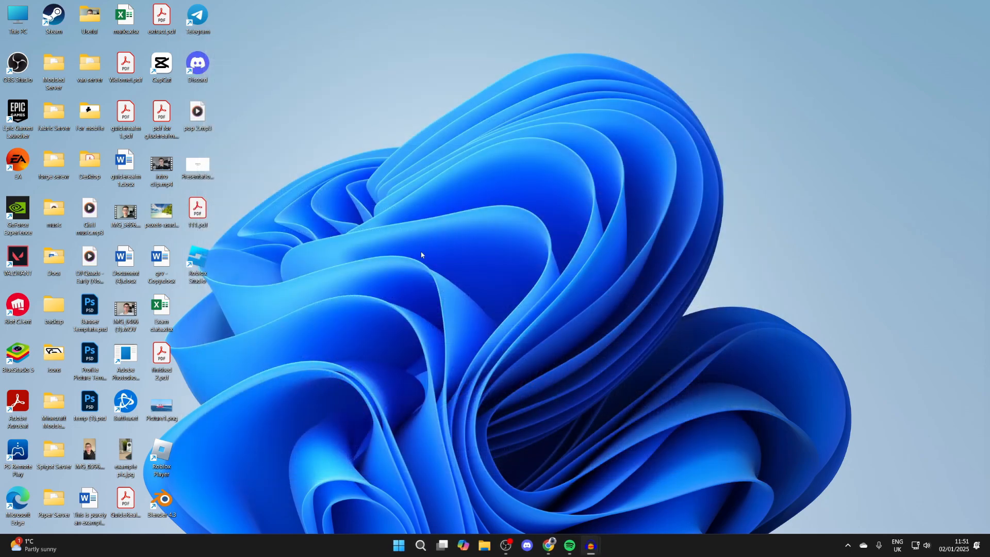
{"action": "mouse_move", "coordinate": [438, 482]}
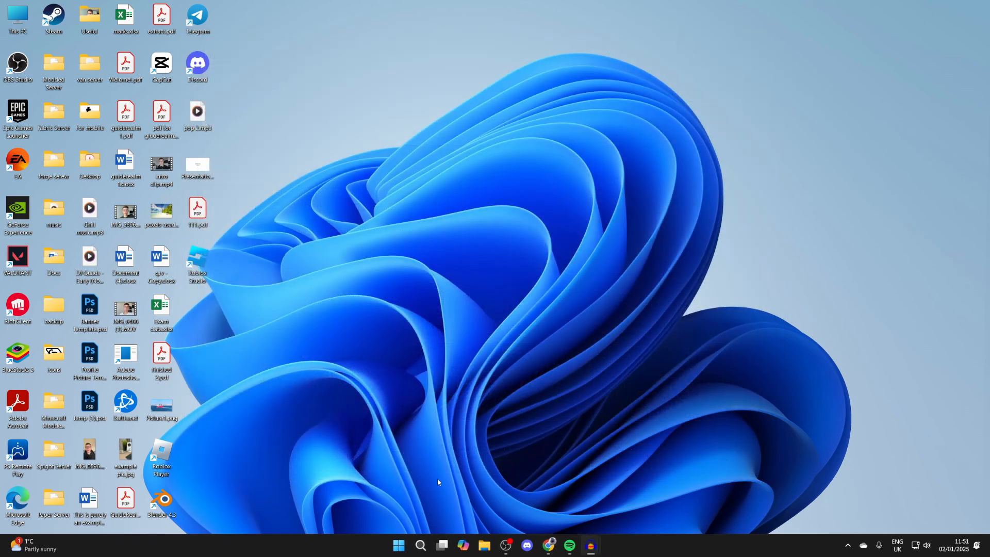
{"action": "left_click", "coordinate": [419, 549]}
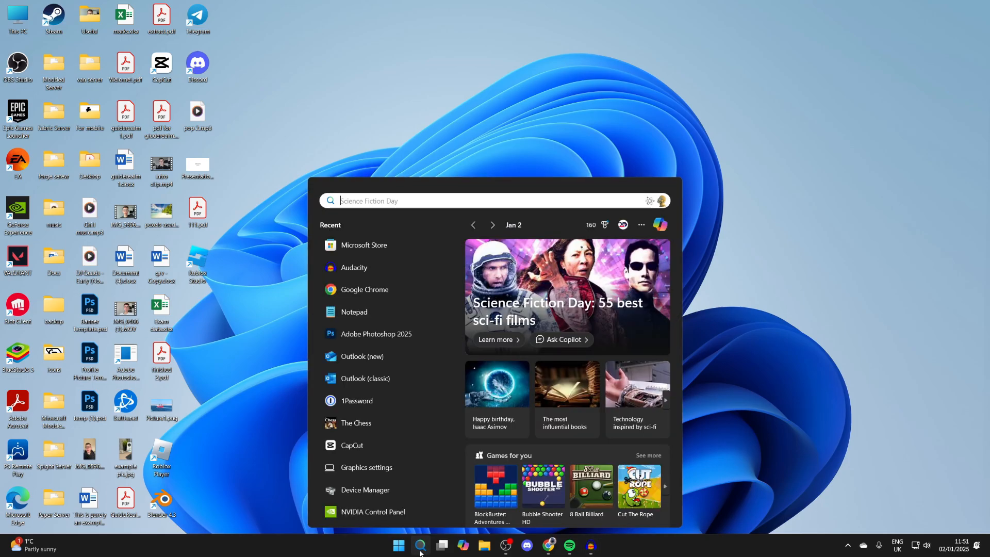
{"action": "type", "text": "micro"}
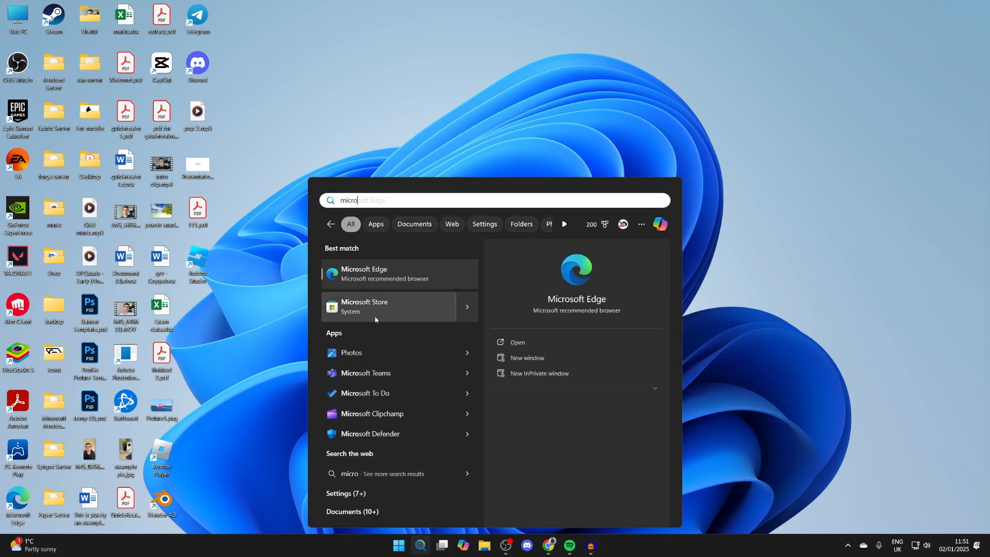
{"action": "right_click", "coordinate": [365, 306]}
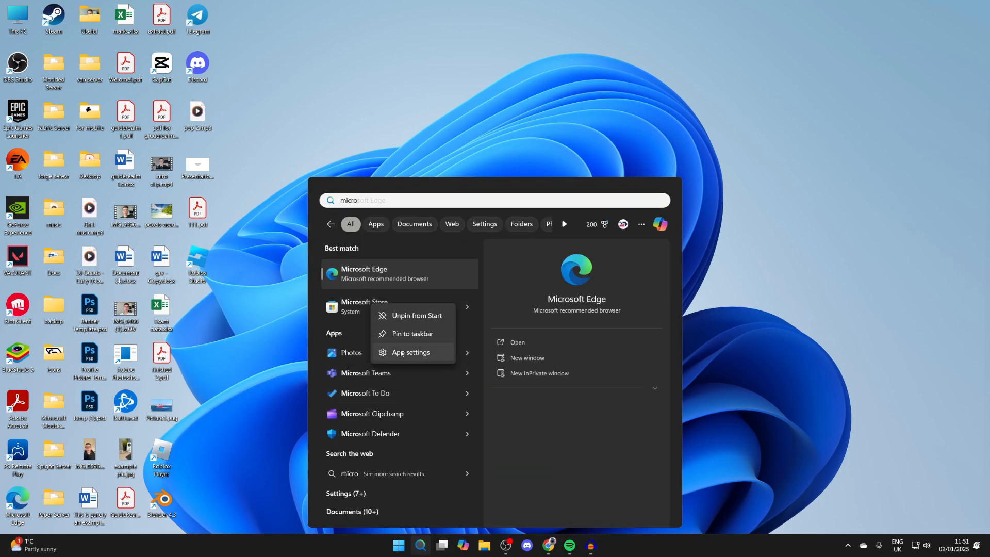
Step: Repair and reset Microsoft Store from its app settings, then close Settings
{"action": "left_click", "coordinate": [411, 351]}
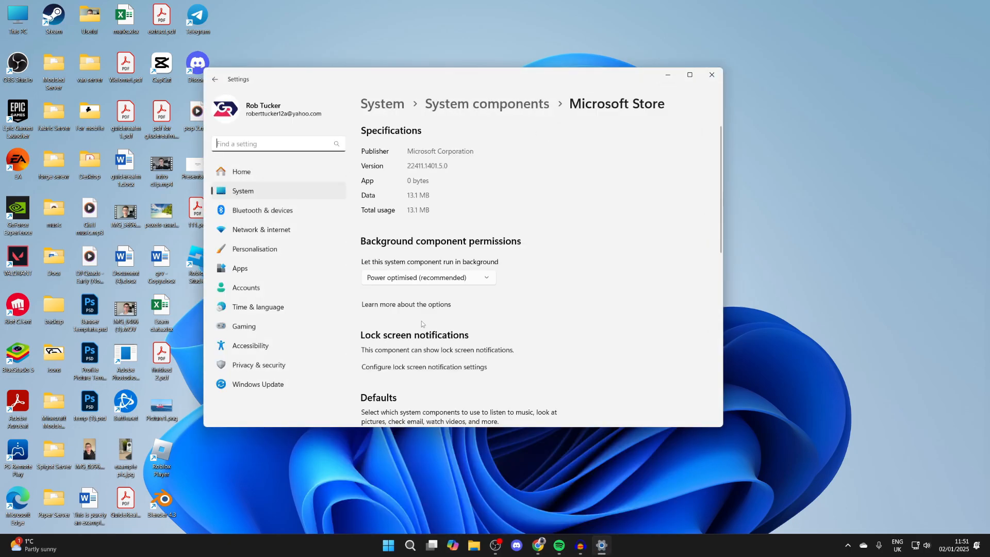
{"action": "scroll", "scroll_direction": "down", "scroll_amount": 3}
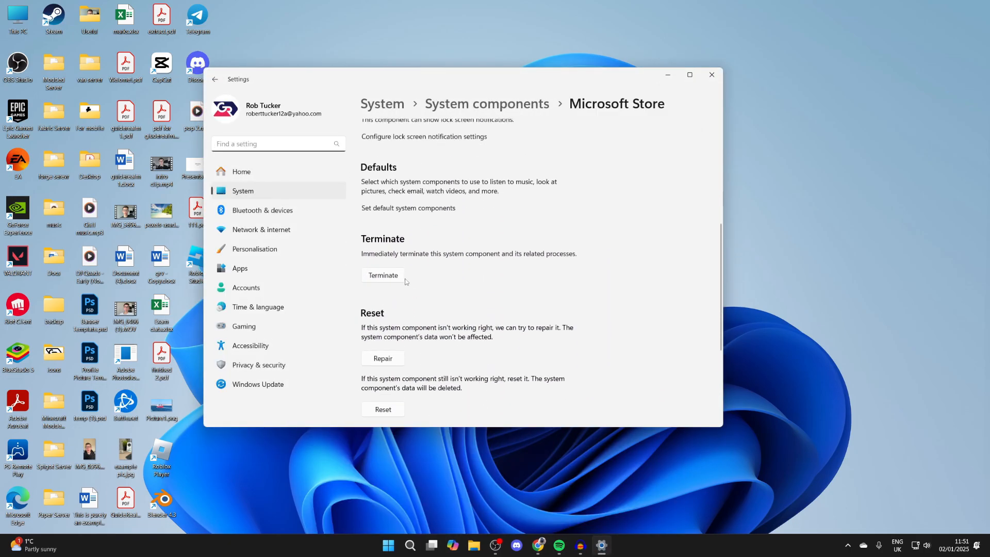
{"action": "scroll", "scroll_direction": "down", "scroll_amount": 3}
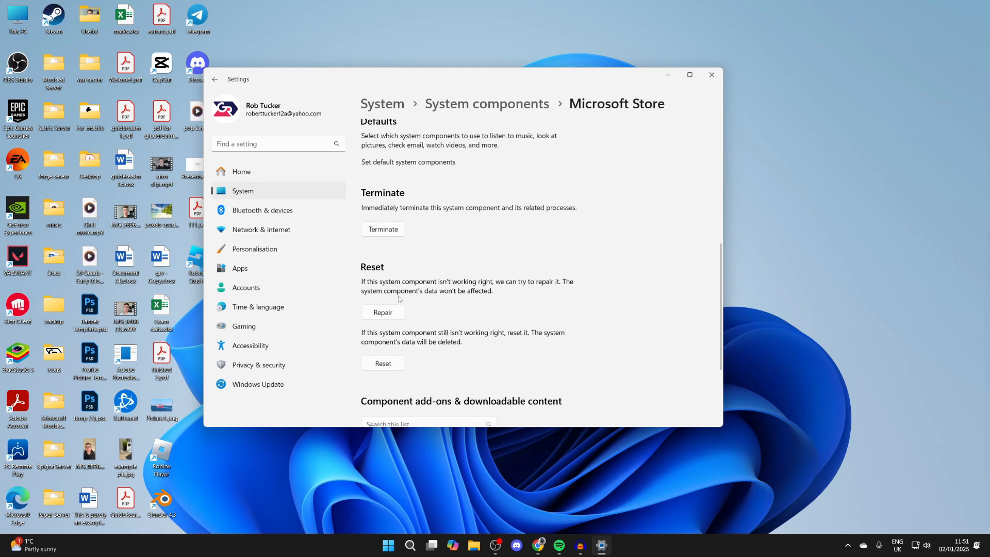
{"action": "left_click", "coordinate": [383, 363]}
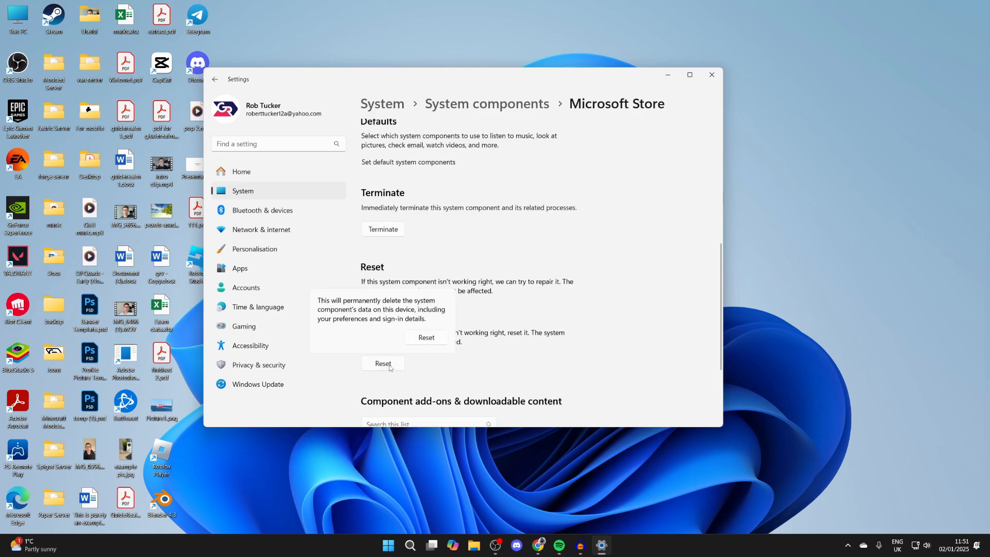
{"action": "mouse_move", "coordinate": [424, 332]}
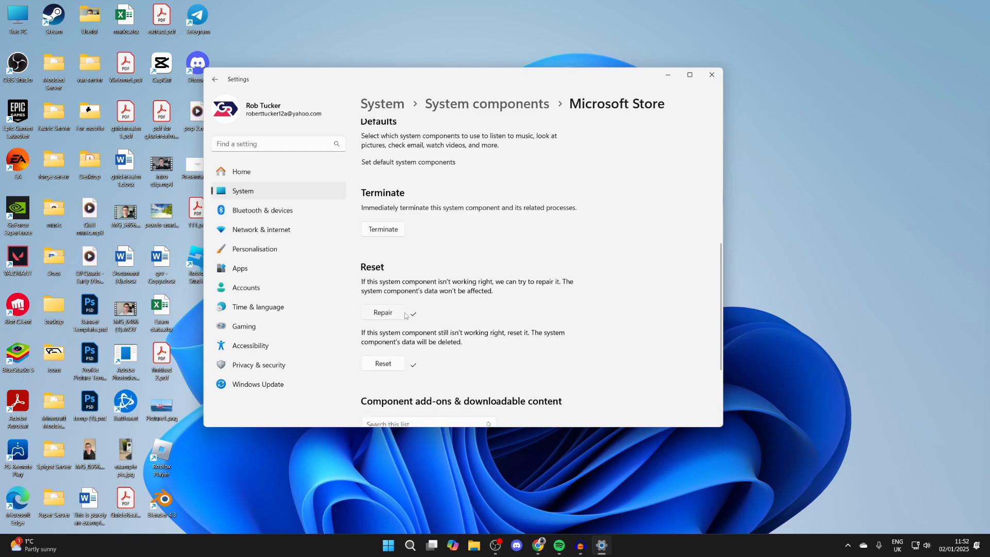
{"action": "left_click", "coordinate": [711, 74]}
{"action": "type", "text": "micro"}
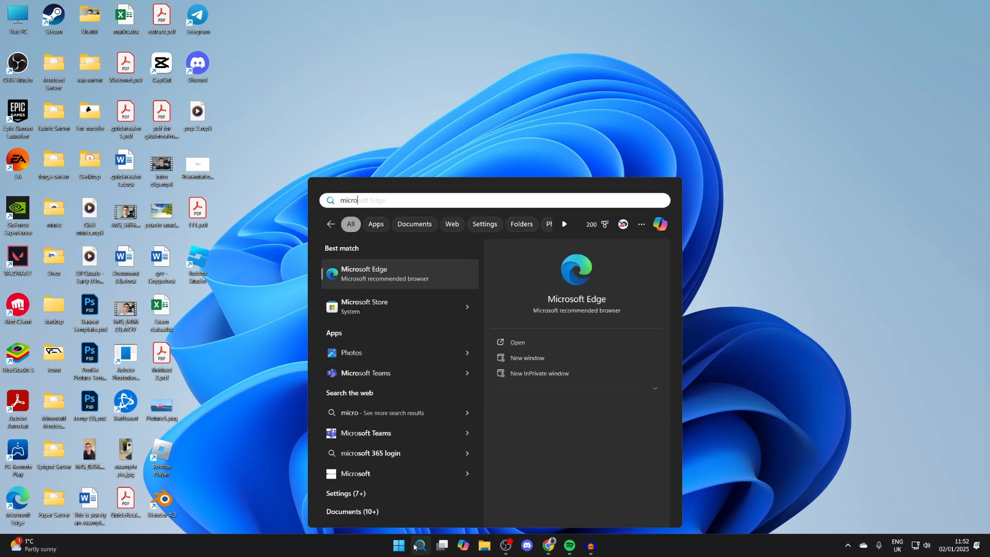
Step: Launch Microsoft Store from the 'micro' search results, then close it again
{"action": "left_click", "coordinate": [364, 307]}
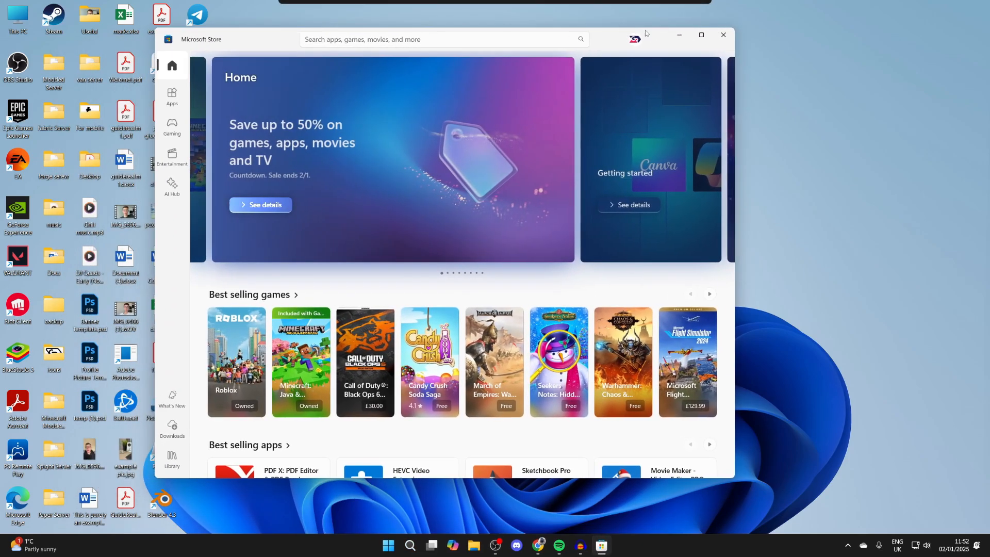
{"action": "left_click", "coordinate": [724, 34]}
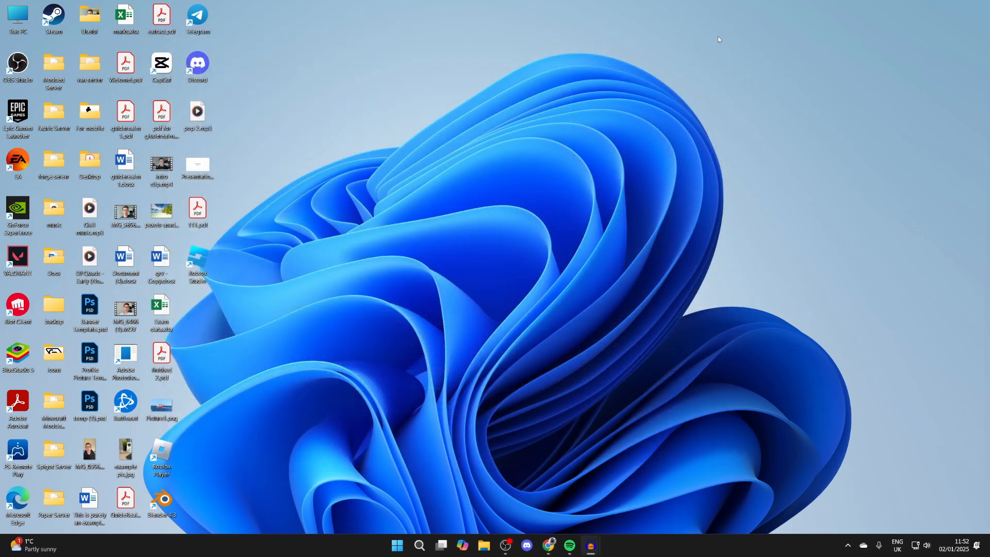
{"action": "mouse_move", "coordinate": [459, 410]}
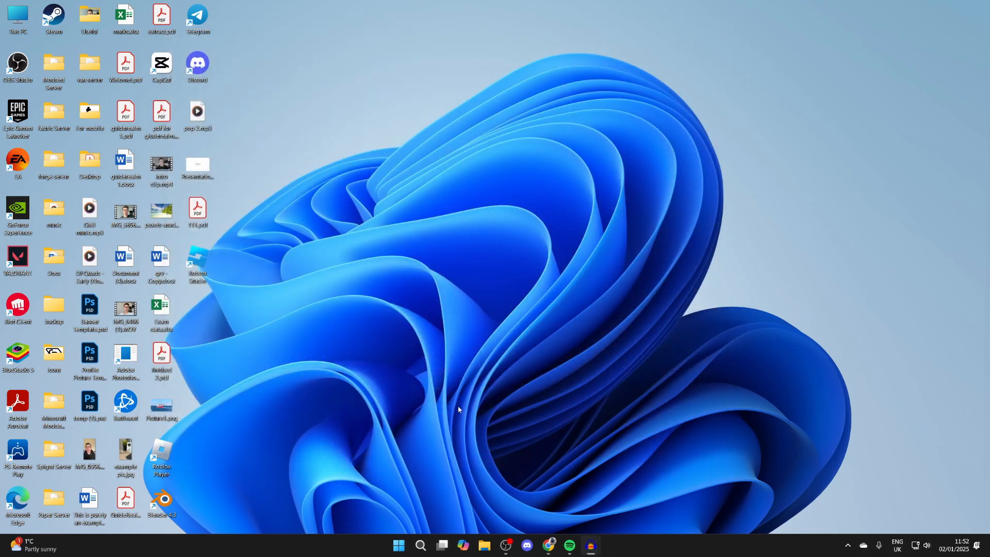
Step: Dismiss the Start menu and launch Chrome from the taskbar
{"action": "left_click", "coordinate": [398, 544]}
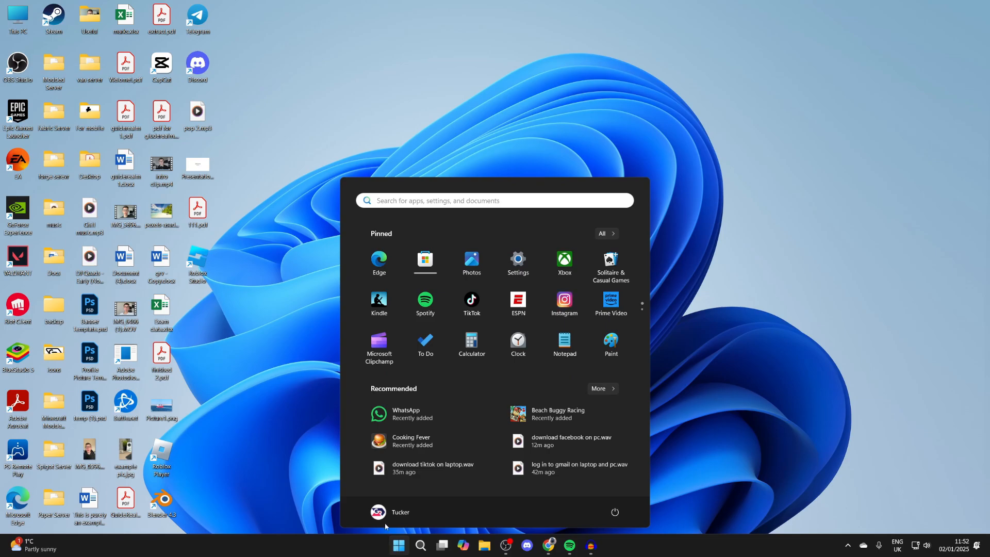
{"action": "left_click", "coordinate": [613, 512]}
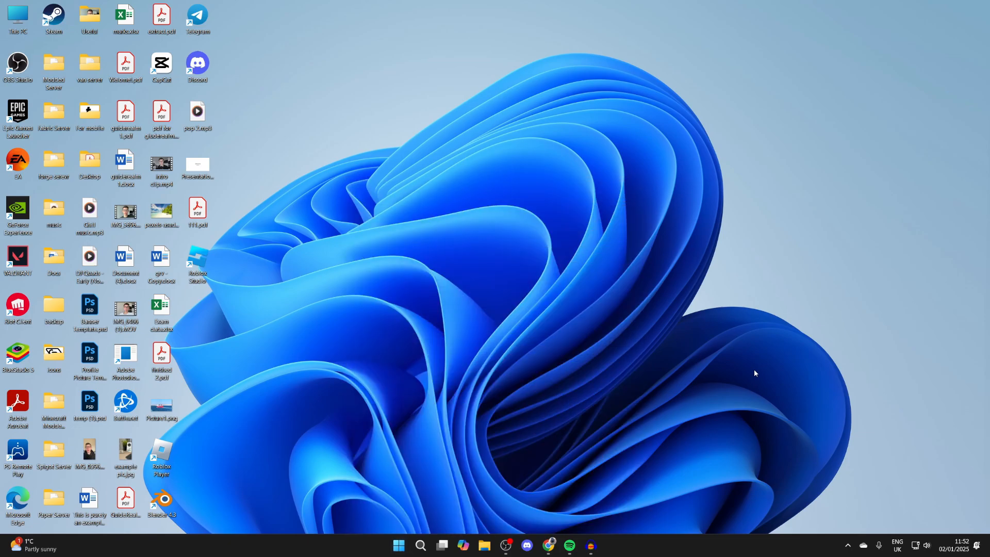
{"action": "left_click", "coordinate": [550, 550]}
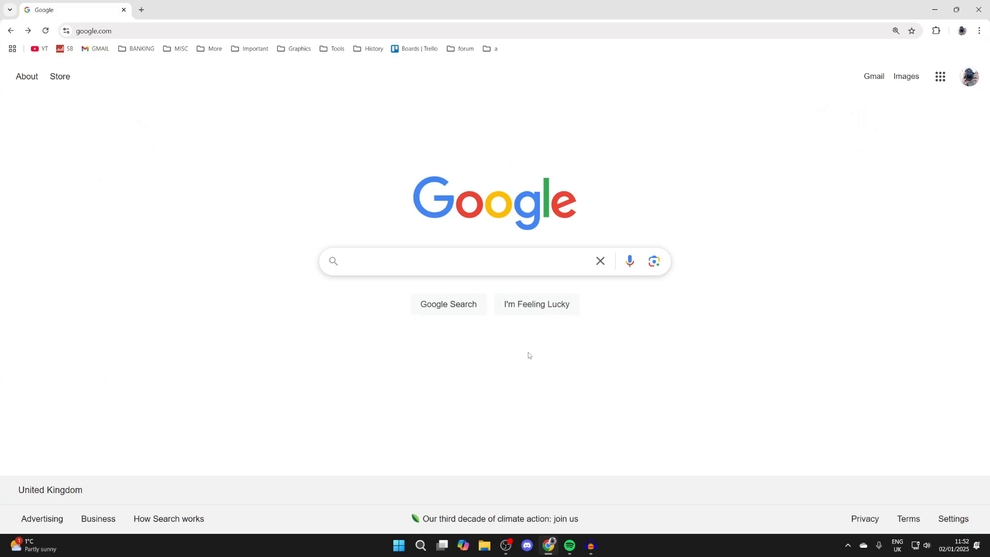
Step: Google 'minecraft download' and open the minecraft.net download result
{"action": "left_click", "coordinate": [455, 261]}
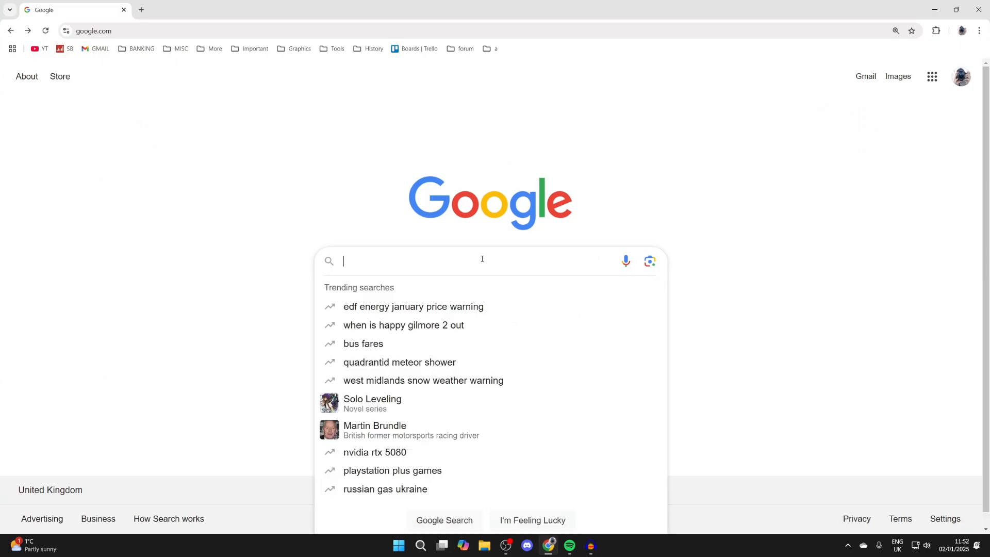
{"action": "type", "text": "minecraft download"}
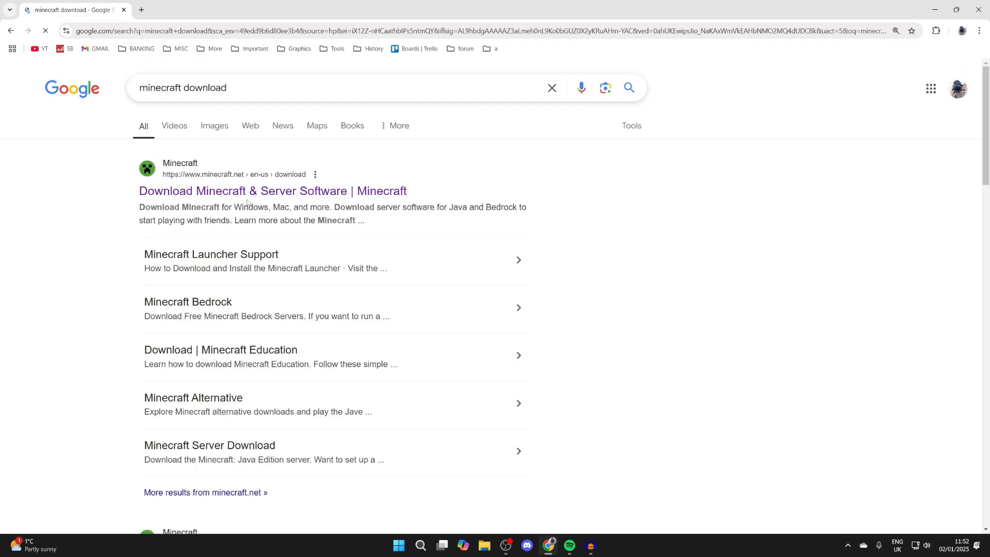
{"action": "left_click", "coordinate": [272, 191]}
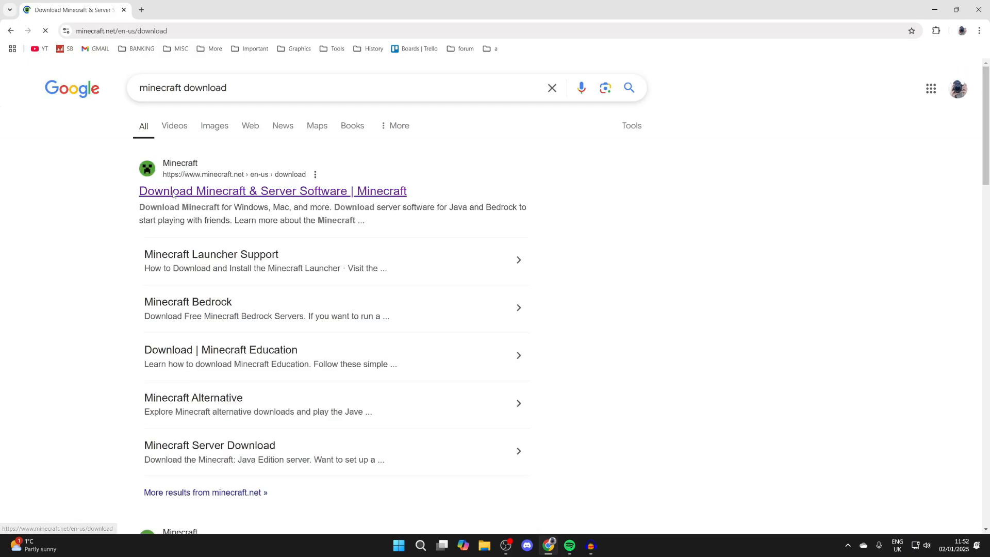
Step: Download MinecraftInstaller.exe with 'Download Launcher for Windows 10/11'
{"action": "left_click", "coordinate": [273, 191]}
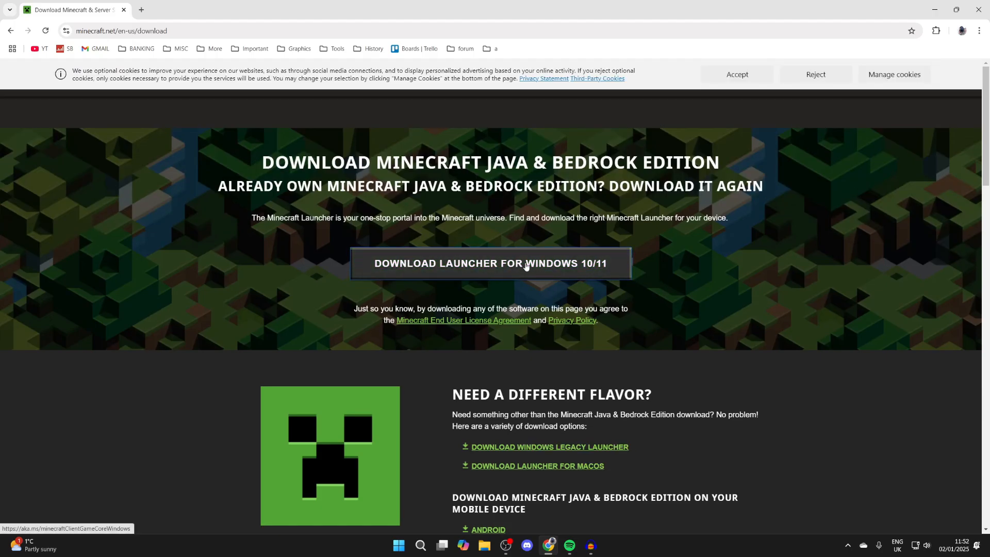
{"action": "left_click", "coordinate": [491, 263]}
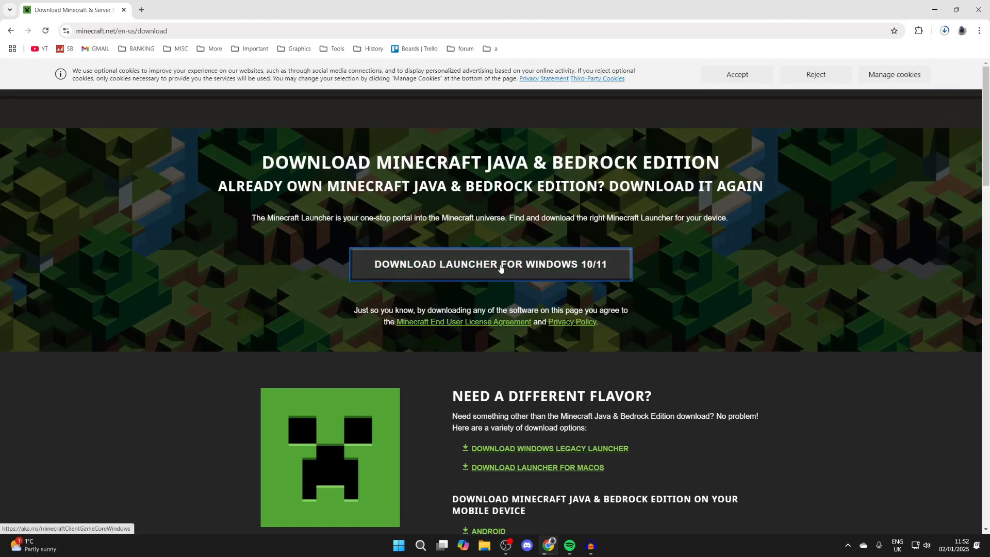
{"action": "left_click", "coordinate": [490, 264]}
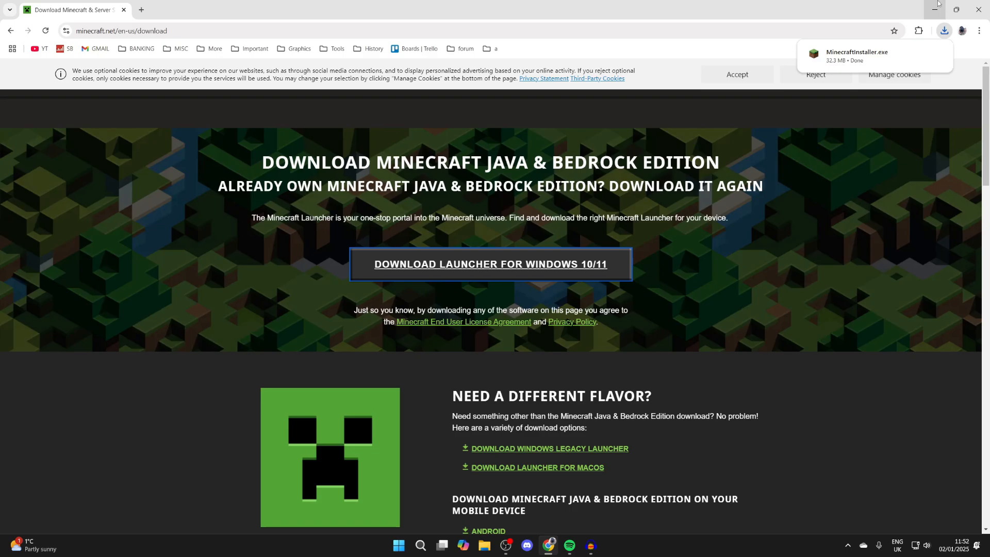
{"action": "mouse_move", "coordinate": [937, 11]}
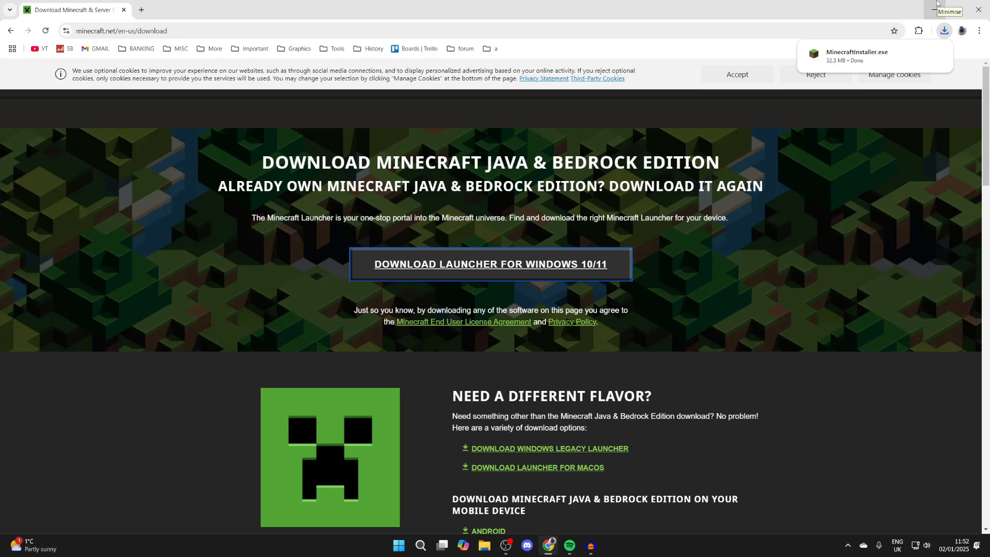